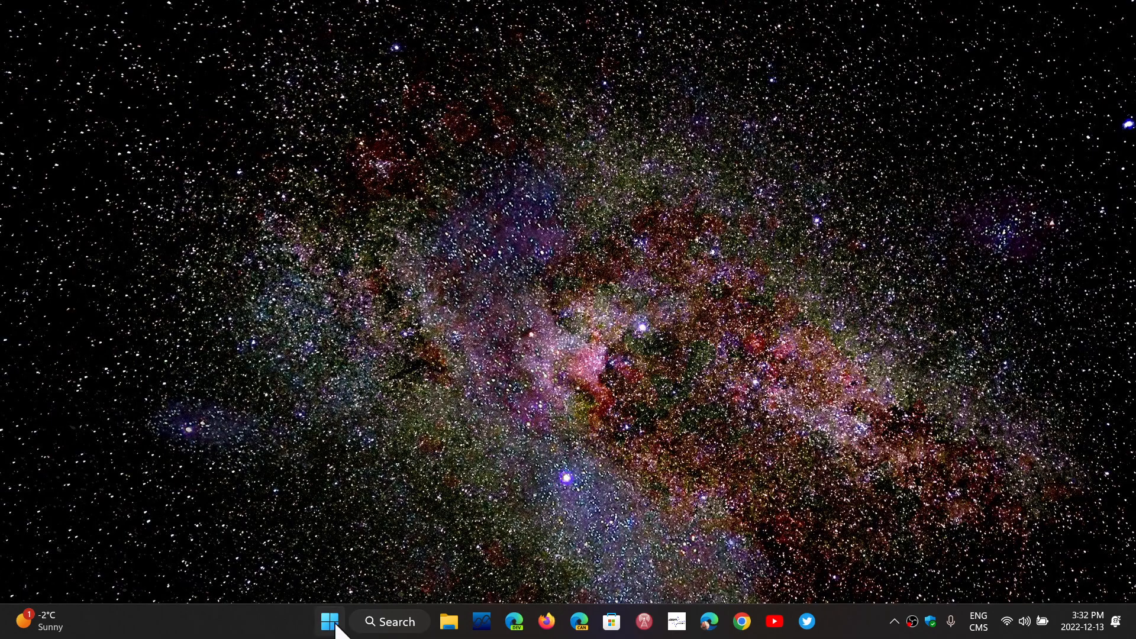
Launch Settings from Start and go to the Windows Update page.
{"action": "left_click", "coordinate": [329, 622]}
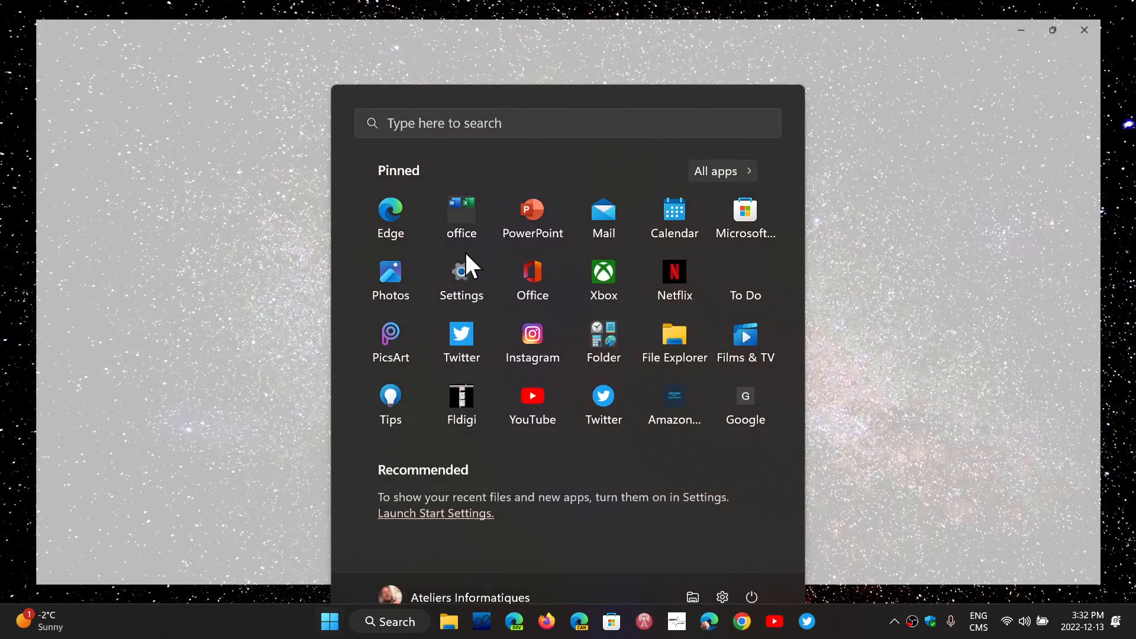
{"action": "left_click", "coordinate": [460, 281]}
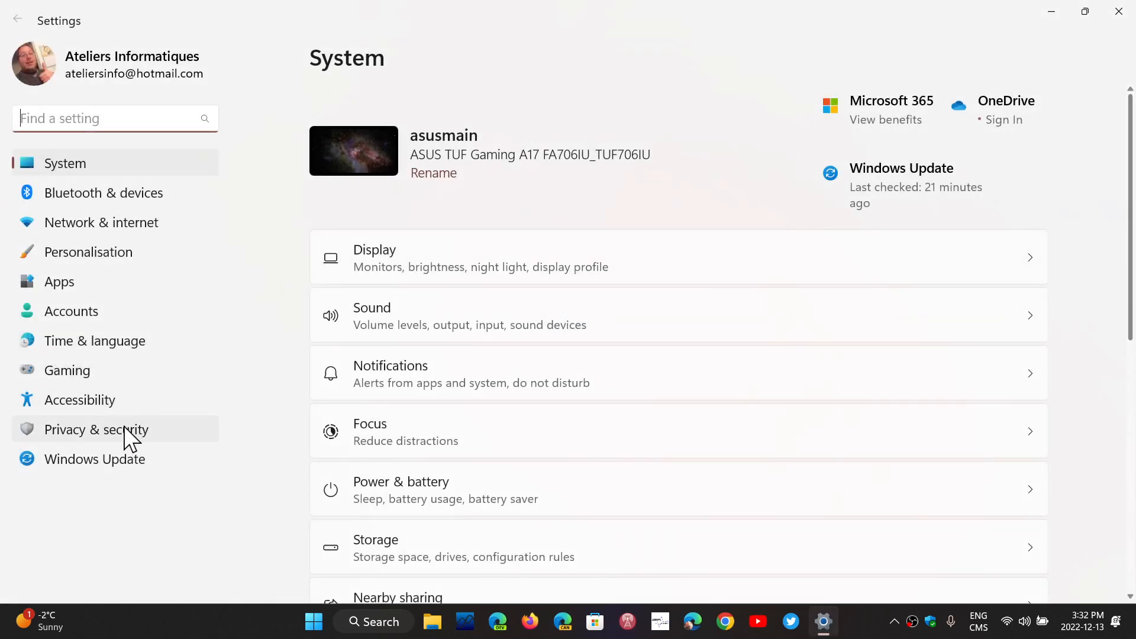
{"action": "left_click", "coordinate": [95, 459]}
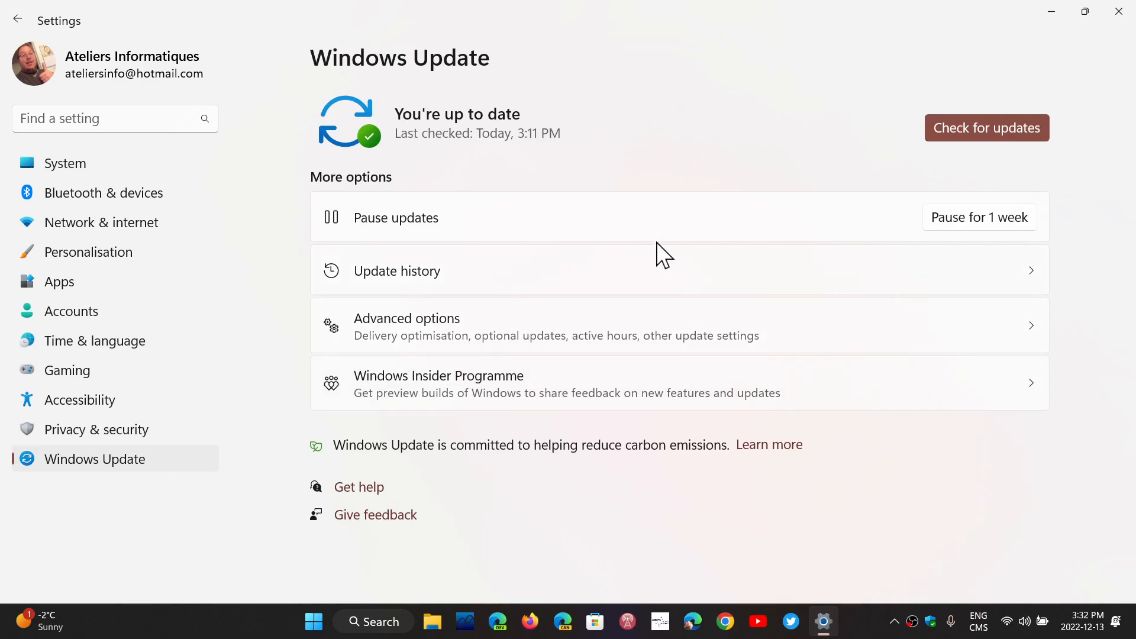
{"action": "mouse_move", "coordinate": [528, 257]}
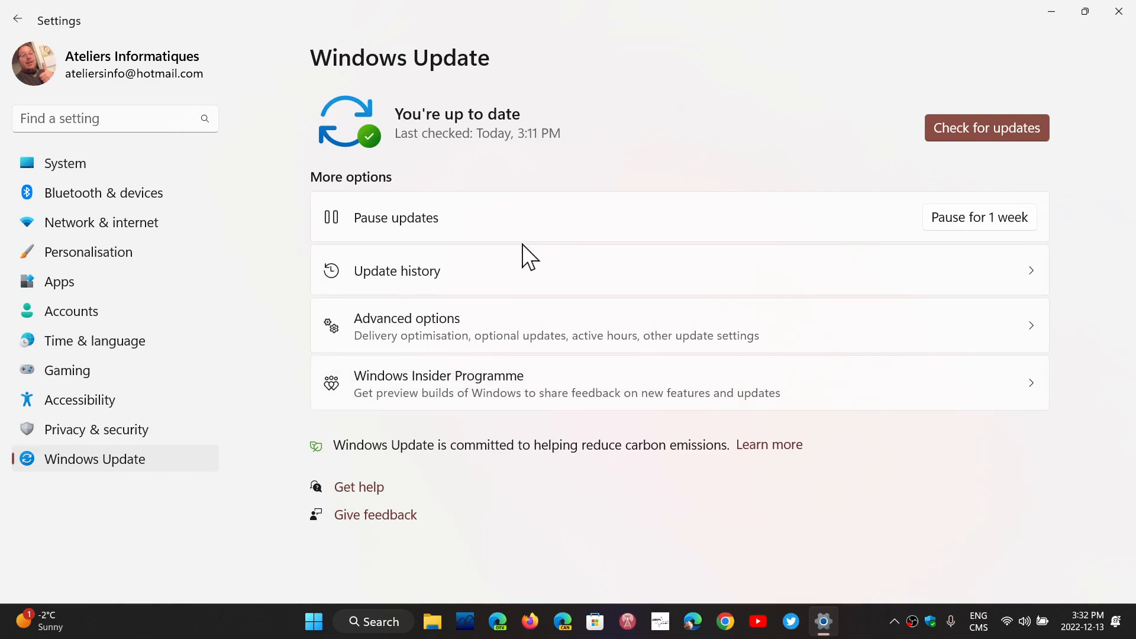
Show Update history listing the installed feature and quality updates.
{"action": "left_click", "coordinate": [396, 270]}
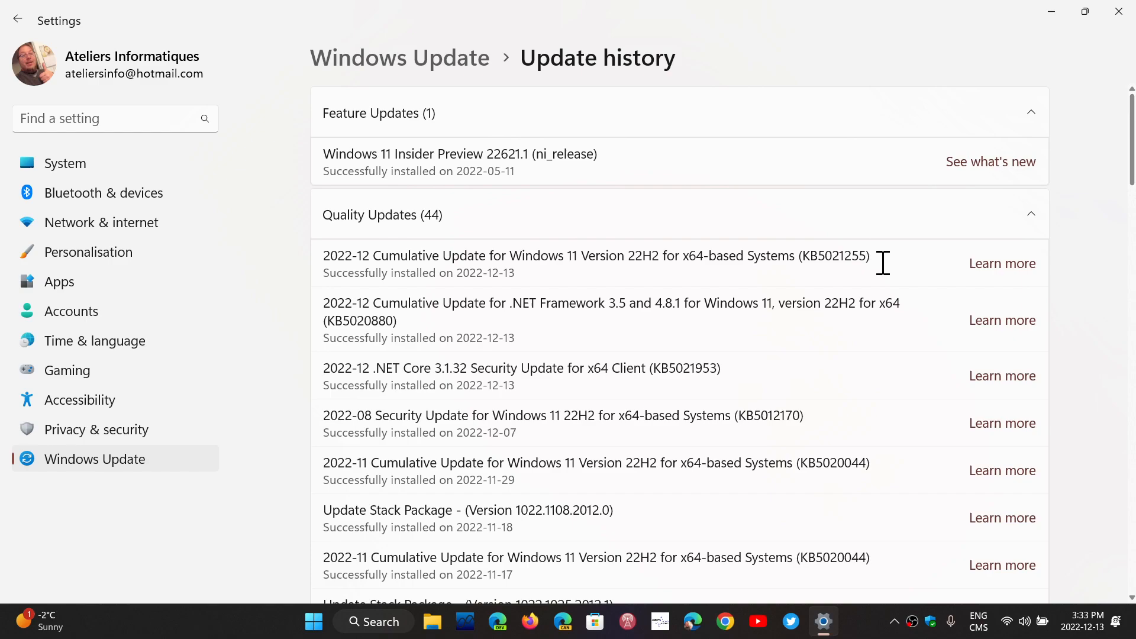
{"action": "mouse_move", "coordinate": [605, 359]}
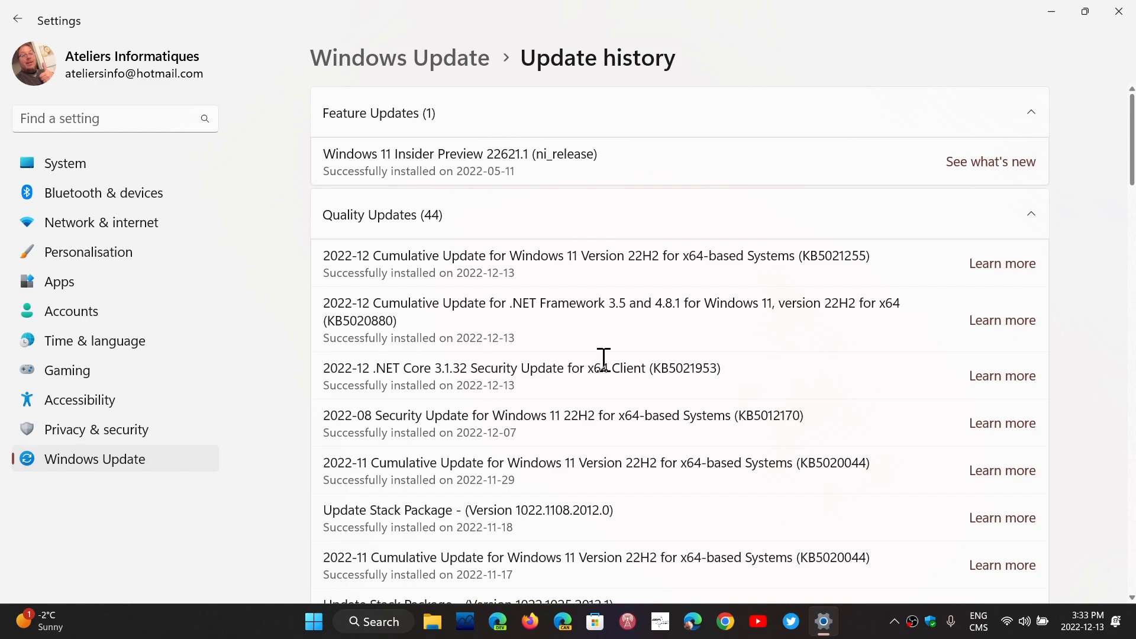
{"action": "left_click", "coordinate": [373, 621]}
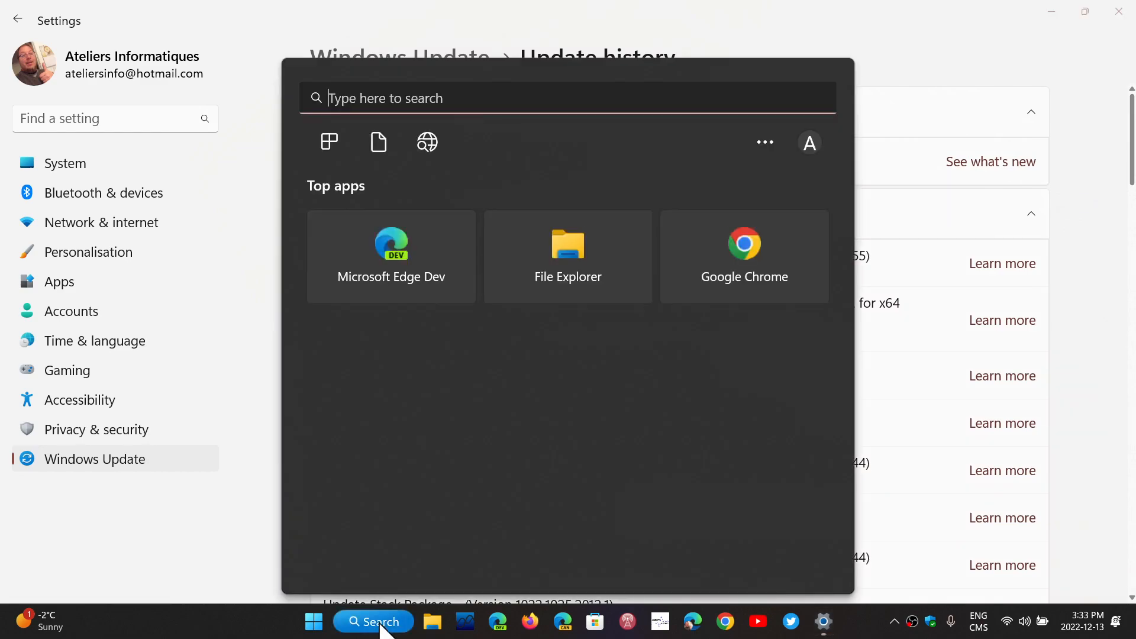
{"action": "type", "text": "winver"}
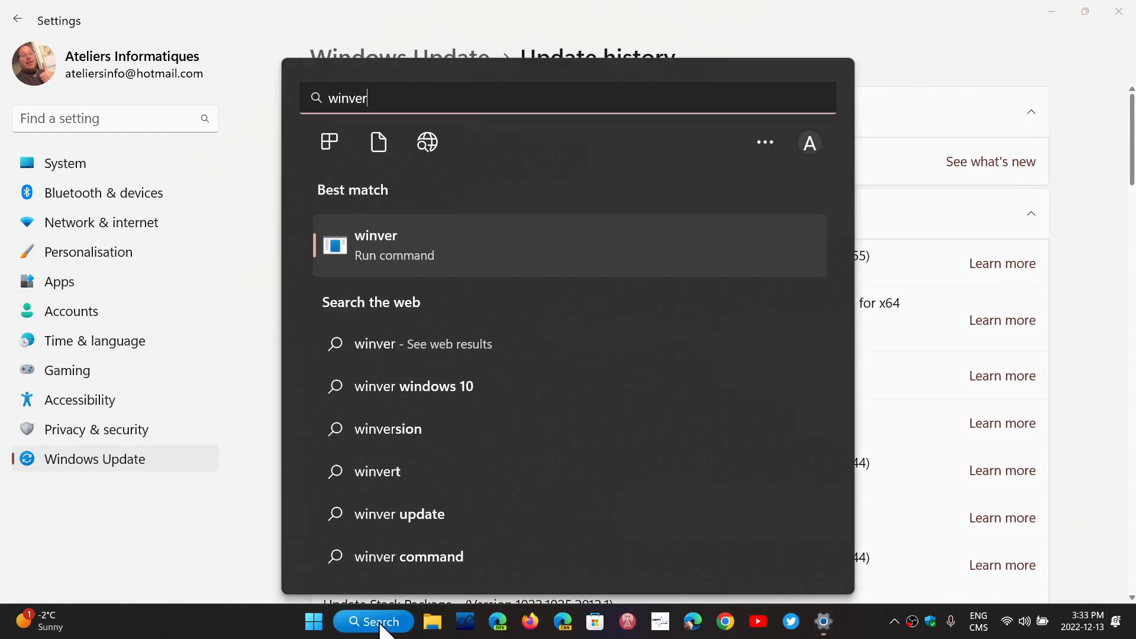
{"action": "mouse_move", "coordinate": [498, 270]}
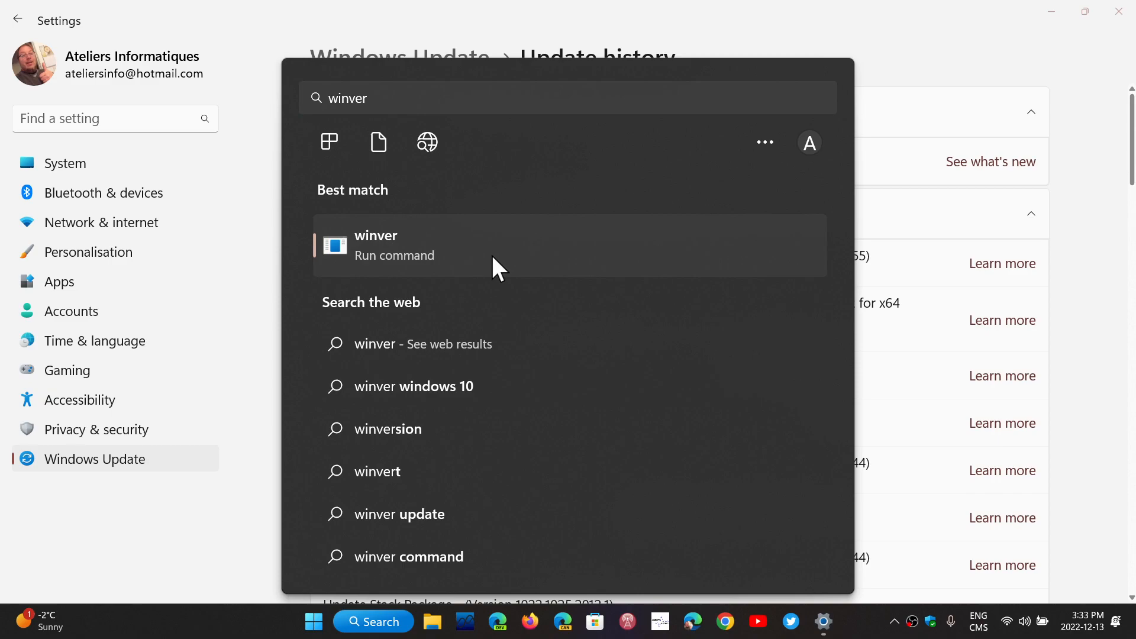
{"action": "left_click", "coordinate": [395, 245]}
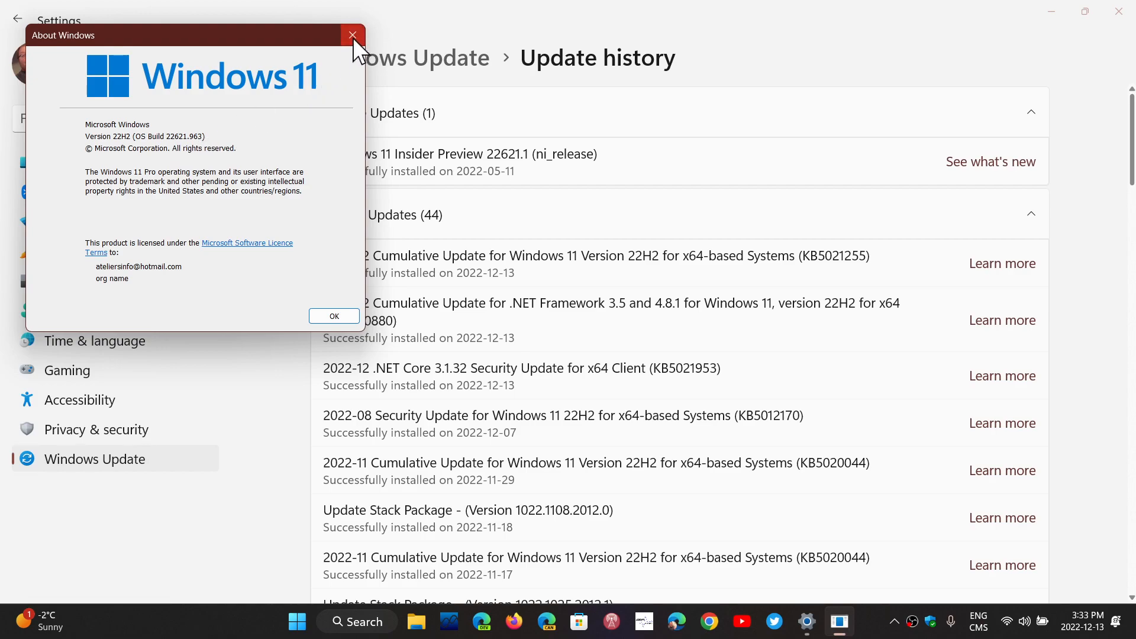
{"action": "left_click", "coordinate": [353, 35]}
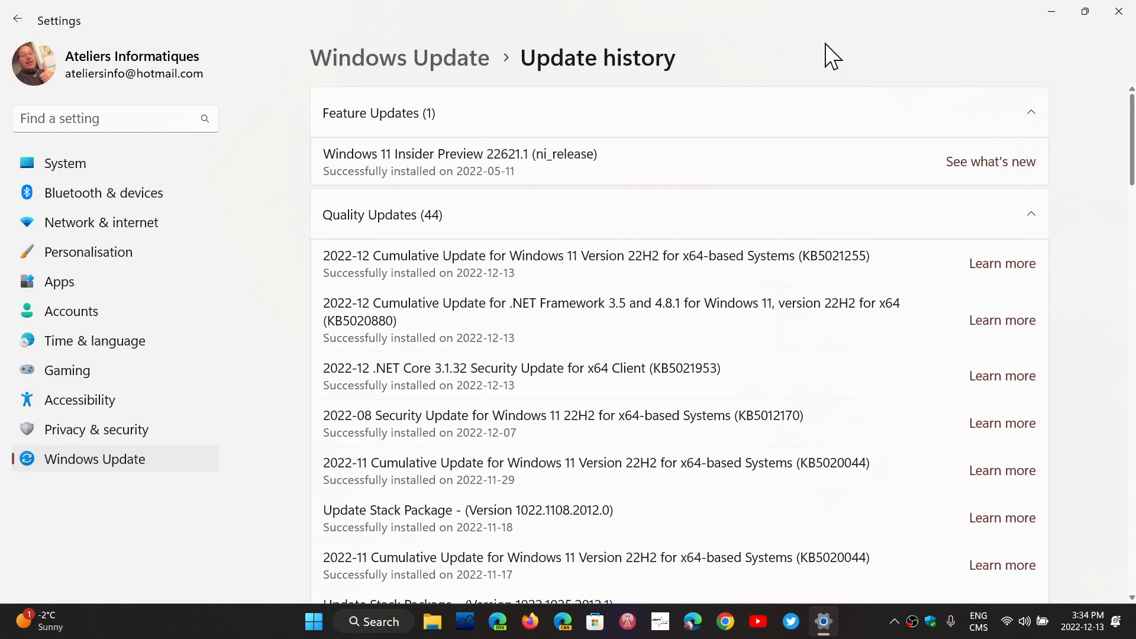
{"action": "mouse_move", "coordinate": [786, 82]}
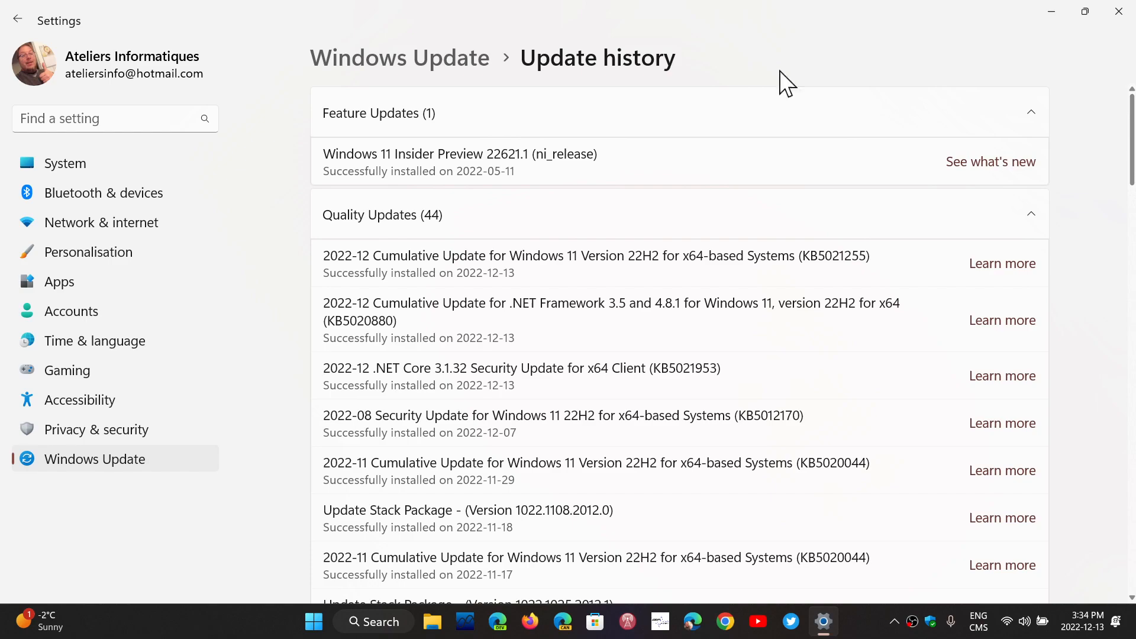
{"action": "mouse_move", "coordinate": [313, 622]}
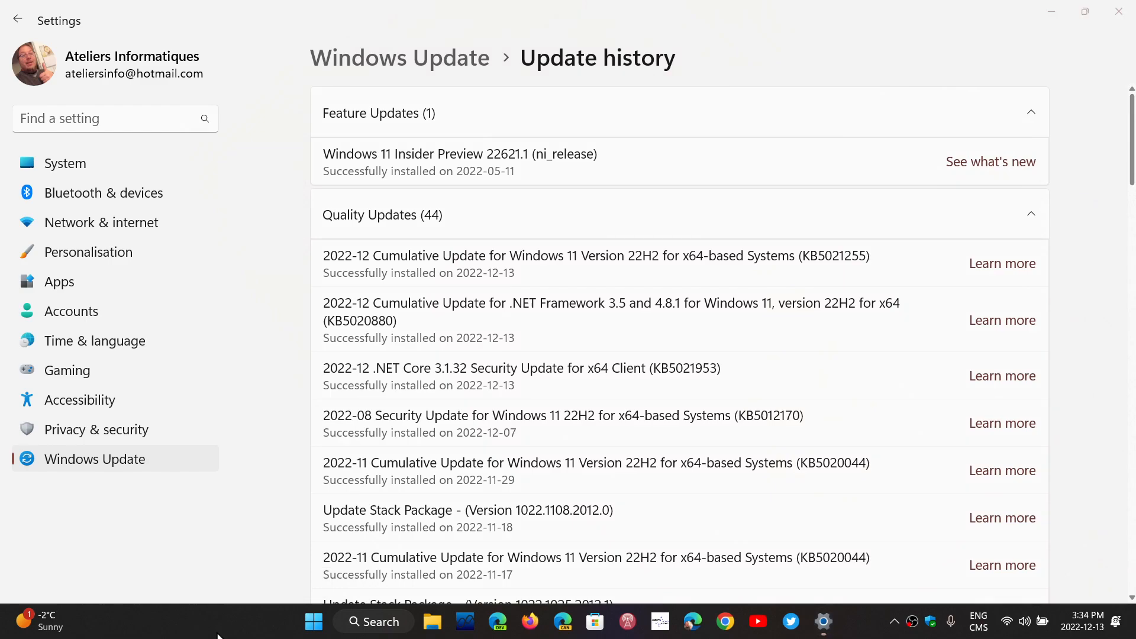
{"action": "right_click", "coordinate": [222, 635]}
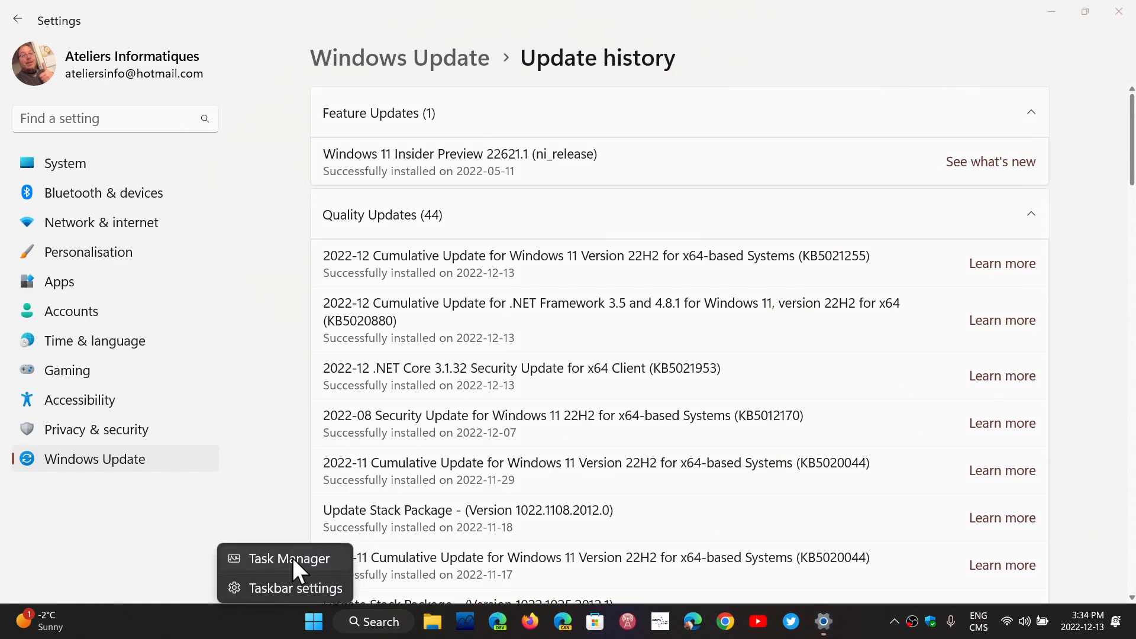
{"action": "left_click", "coordinate": [287, 558]}
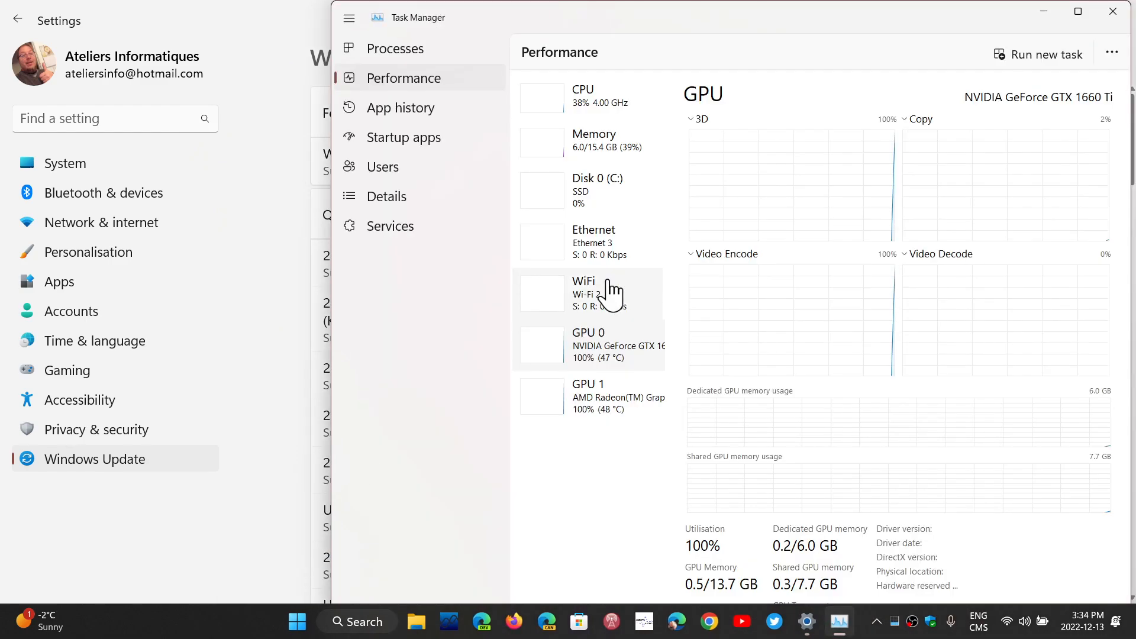
{"action": "left_click", "coordinate": [1077, 12]}
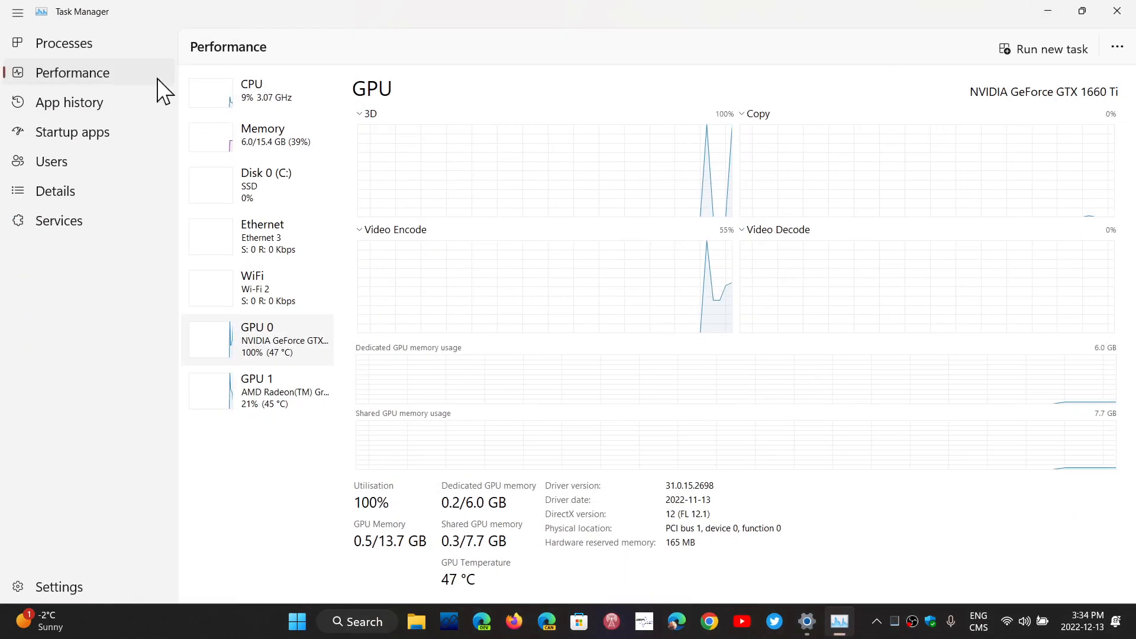
{"action": "mouse_move", "coordinate": [655, 322]}
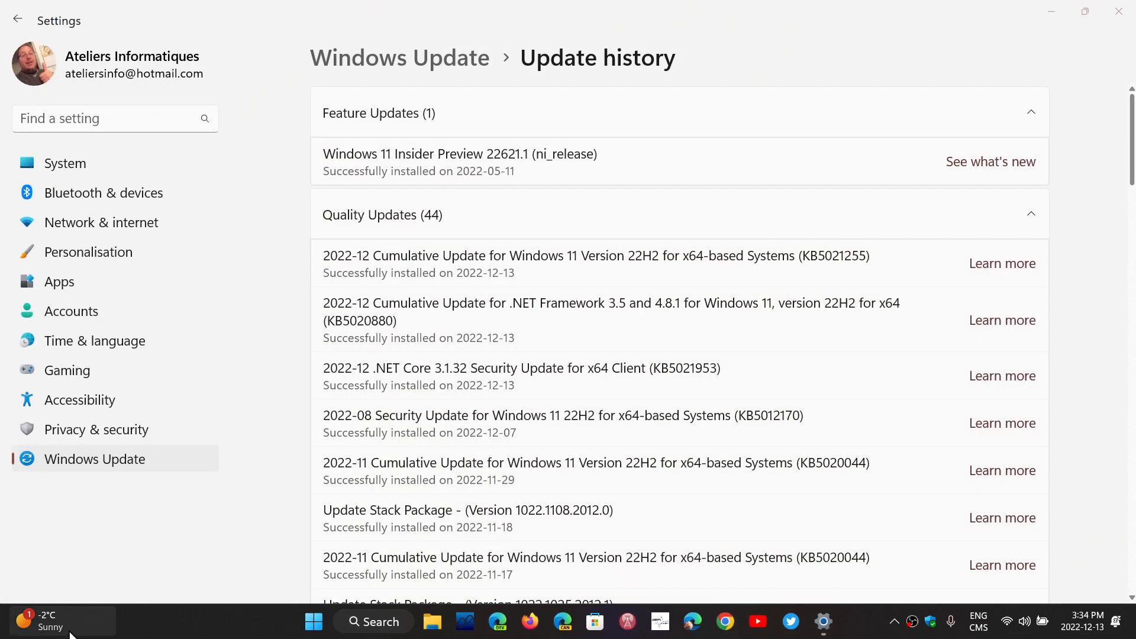
Reach Personalisation > Colours from the Start menu.
{"action": "right_click", "coordinate": [313, 621]}
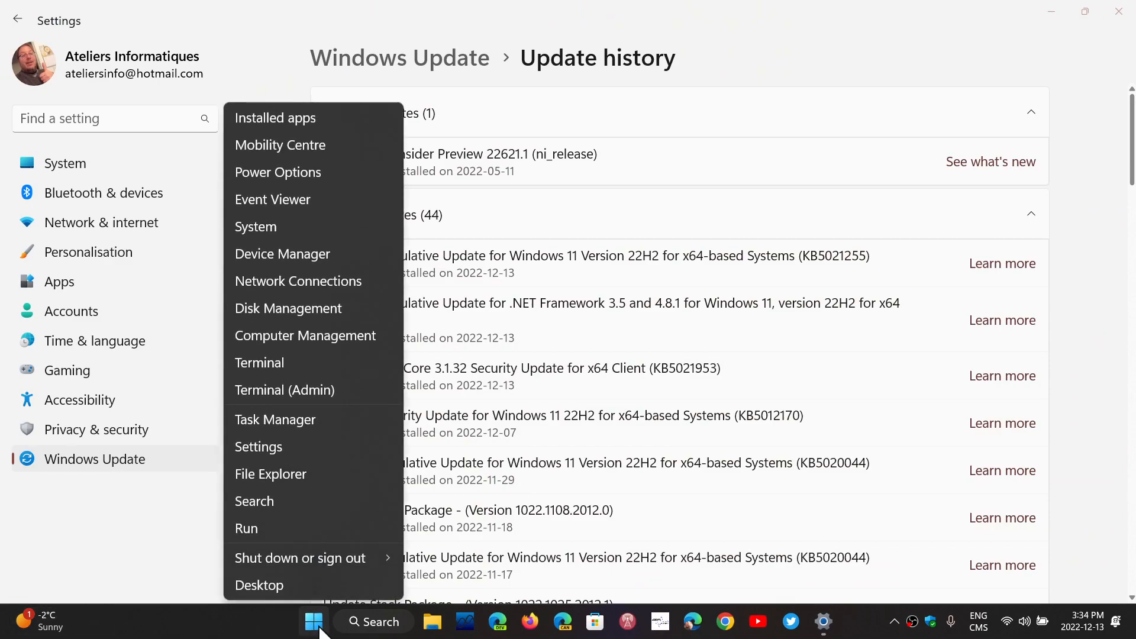
{"action": "left_click", "coordinate": [313, 622]}
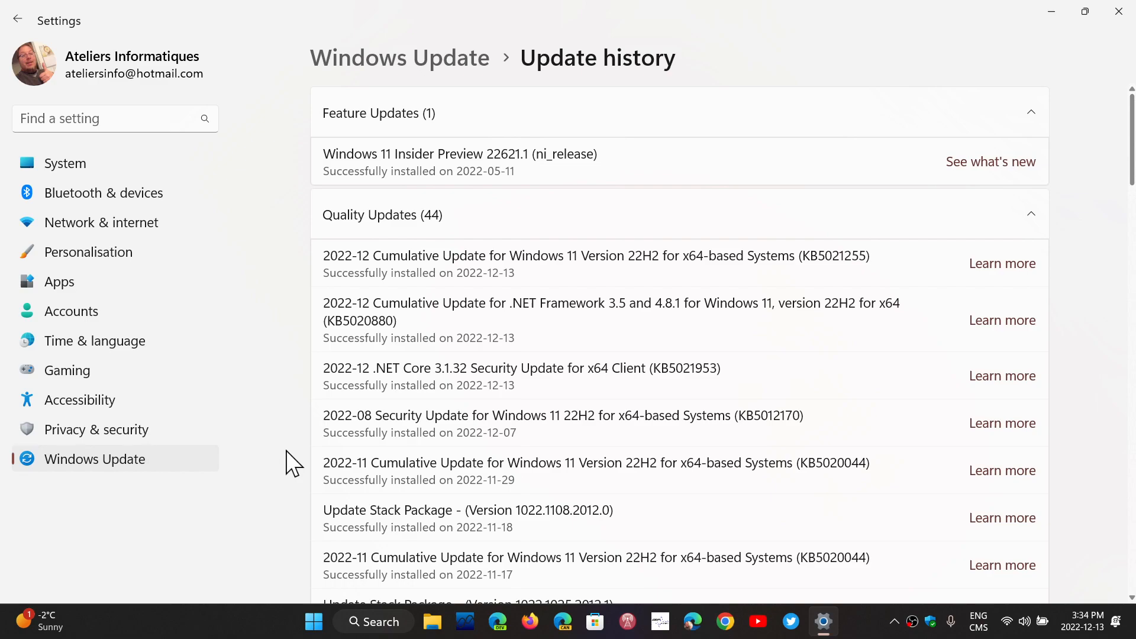
{"action": "mouse_move", "coordinate": [60, 282]}
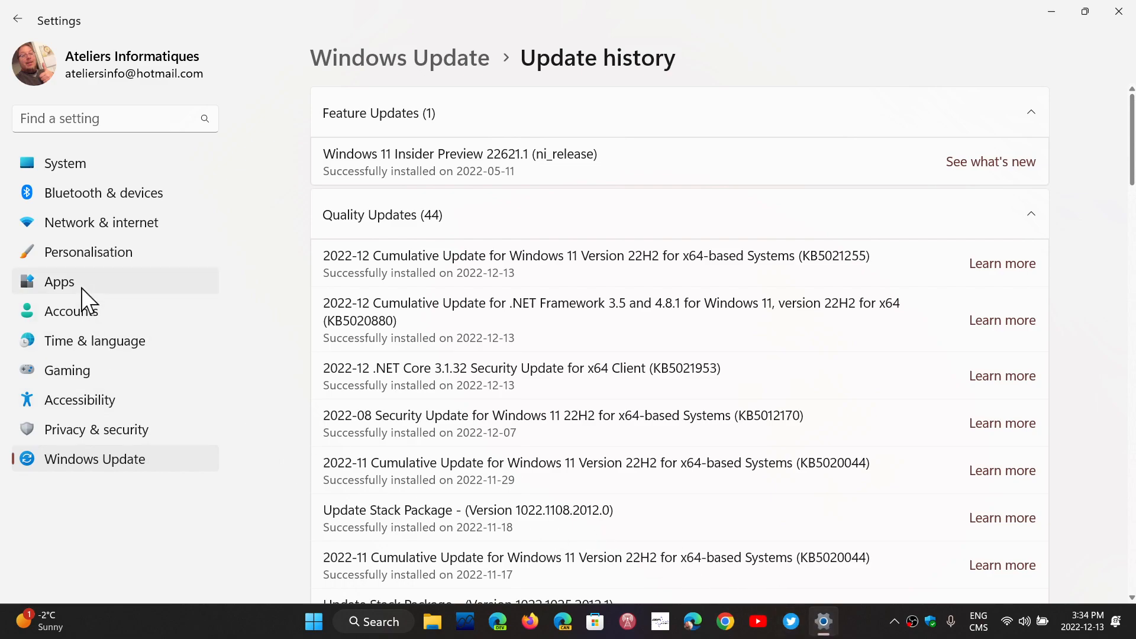
{"action": "left_click", "coordinate": [87, 251]}
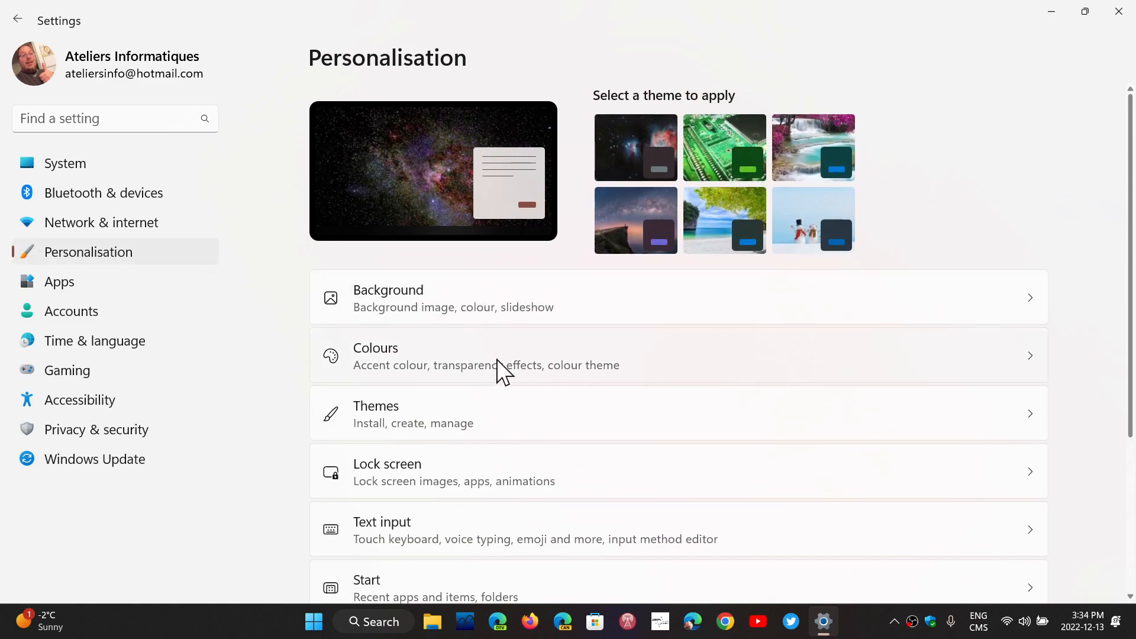
{"action": "left_click", "coordinate": [375, 356]}
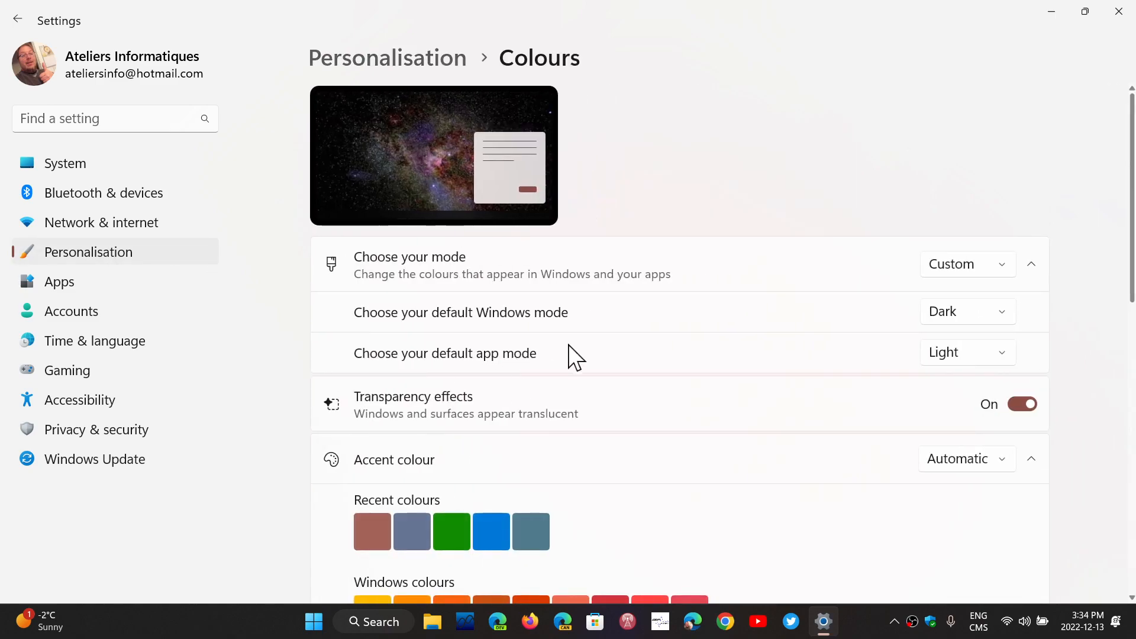
Set the default Windows mode to Light and the default app mode to Dark.
{"action": "left_click", "coordinate": [967, 263]}
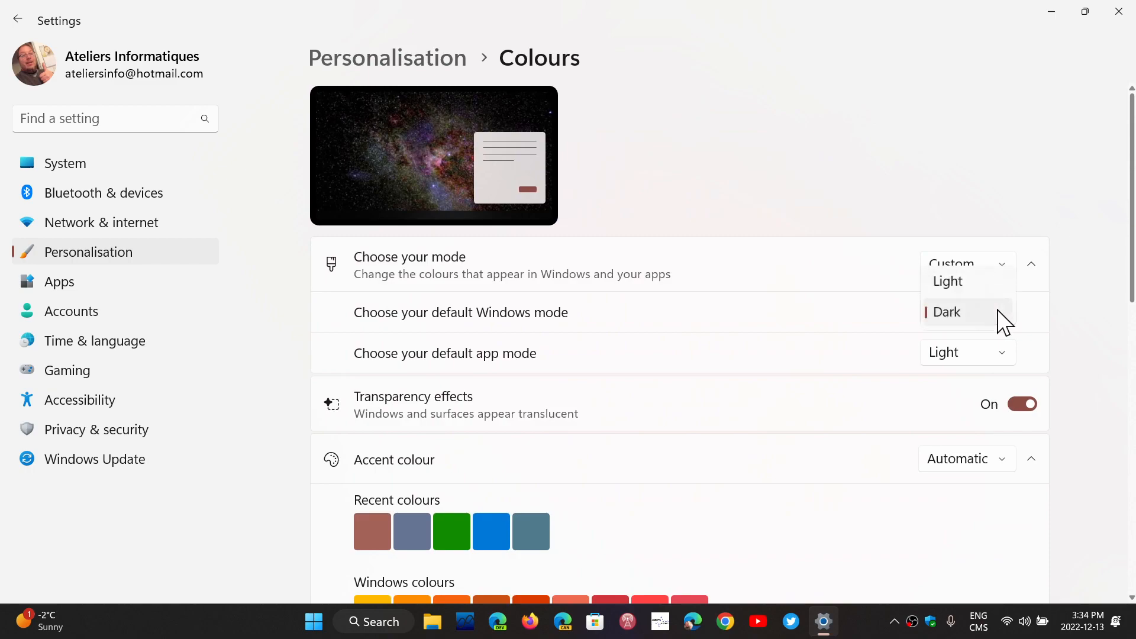
{"action": "mouse_move", "coordinate": [979, 281]}
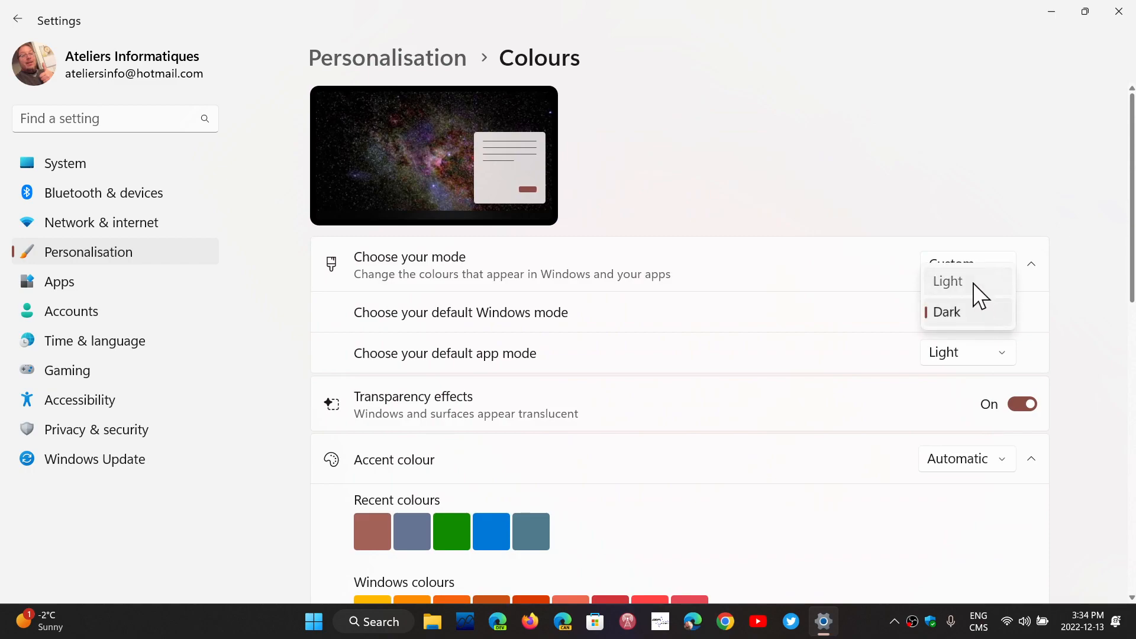
{"action": "left_click", "coordinate": [947, 282]}
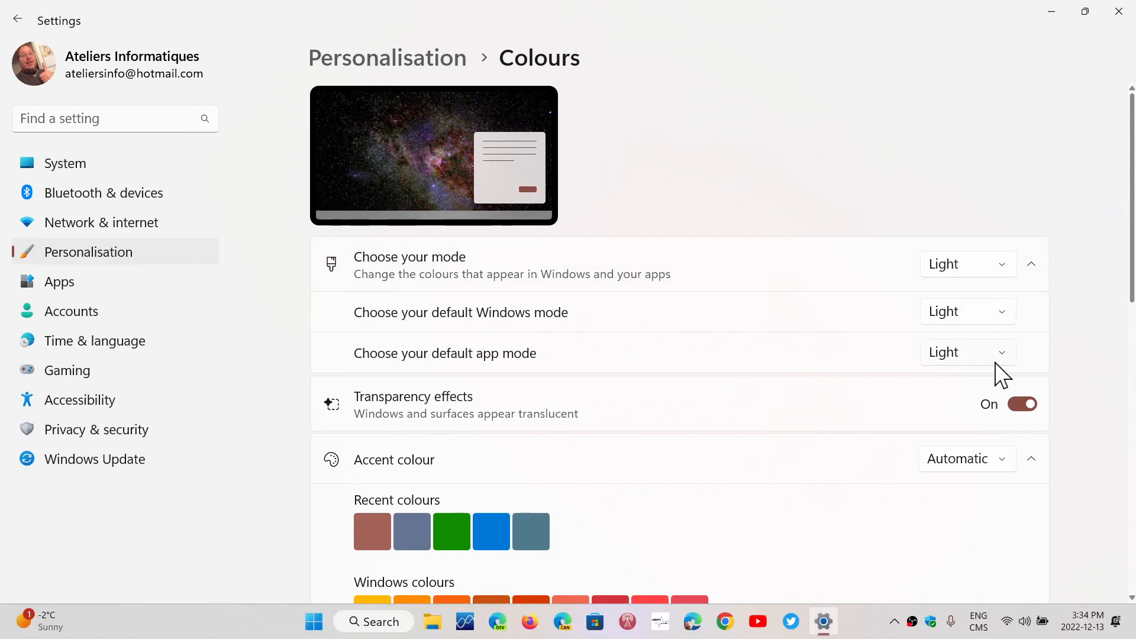
{"action": "left_click", "coordinate": [967, 353]}
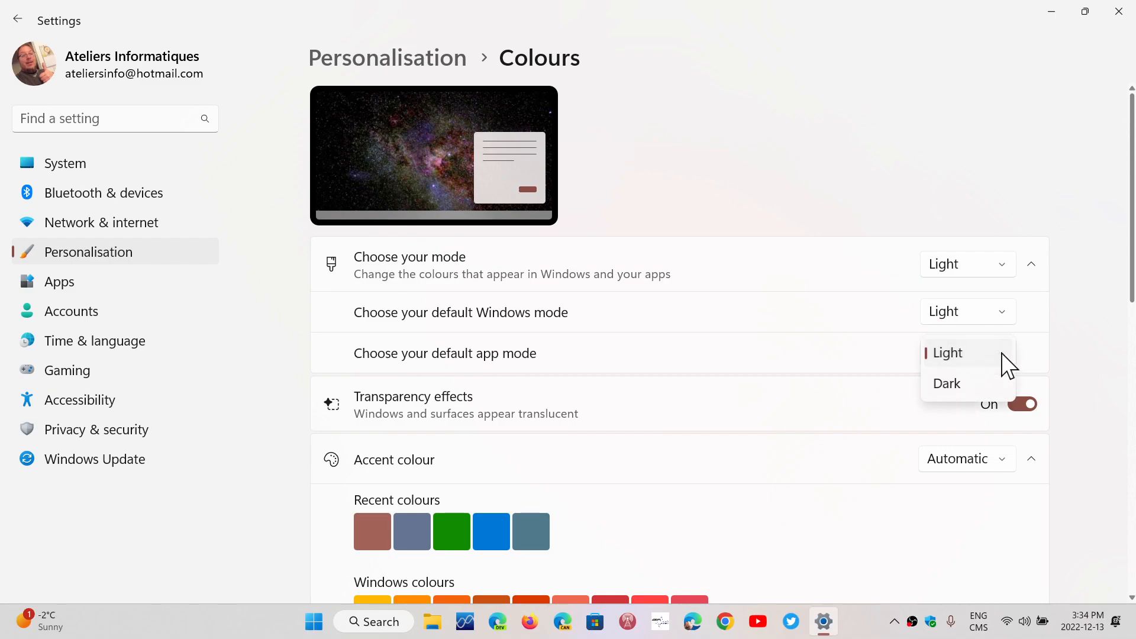
{"action": "left_click", "coordinate": [947, 383]}
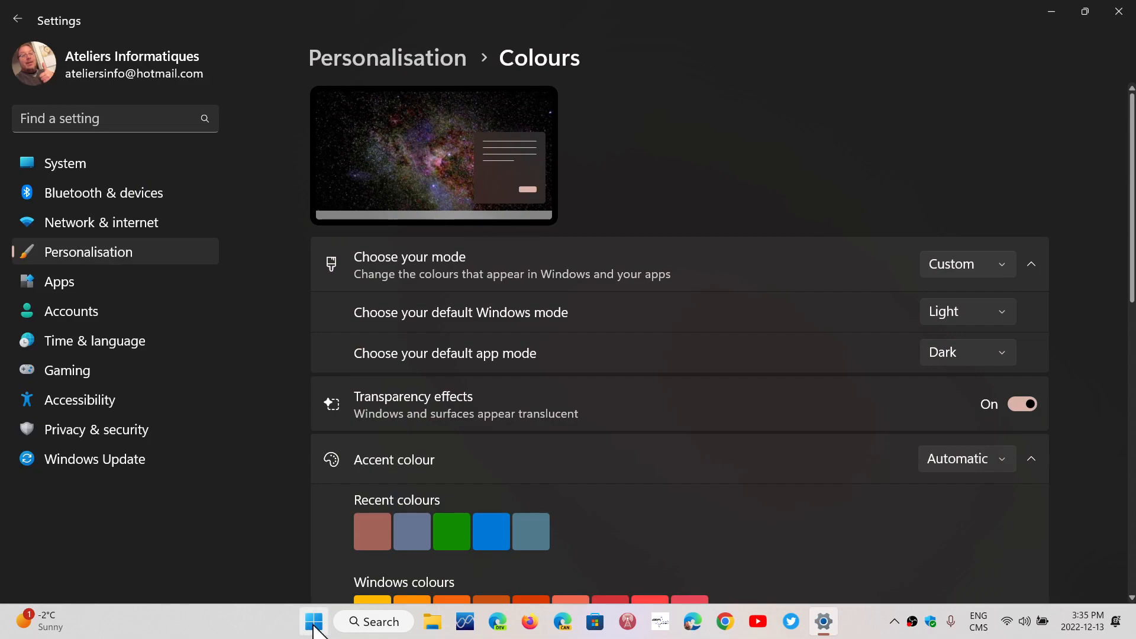
{"action": "right_click", "coordinate": [312, 622]}
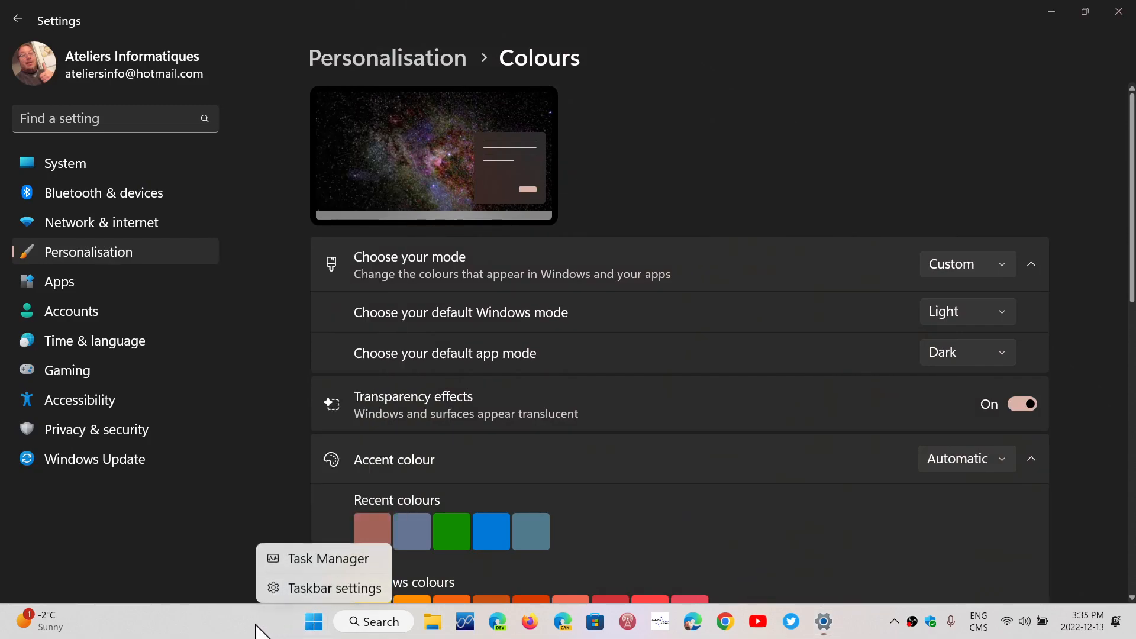
{"action": "left_click", "coordinate": [327, 559]}
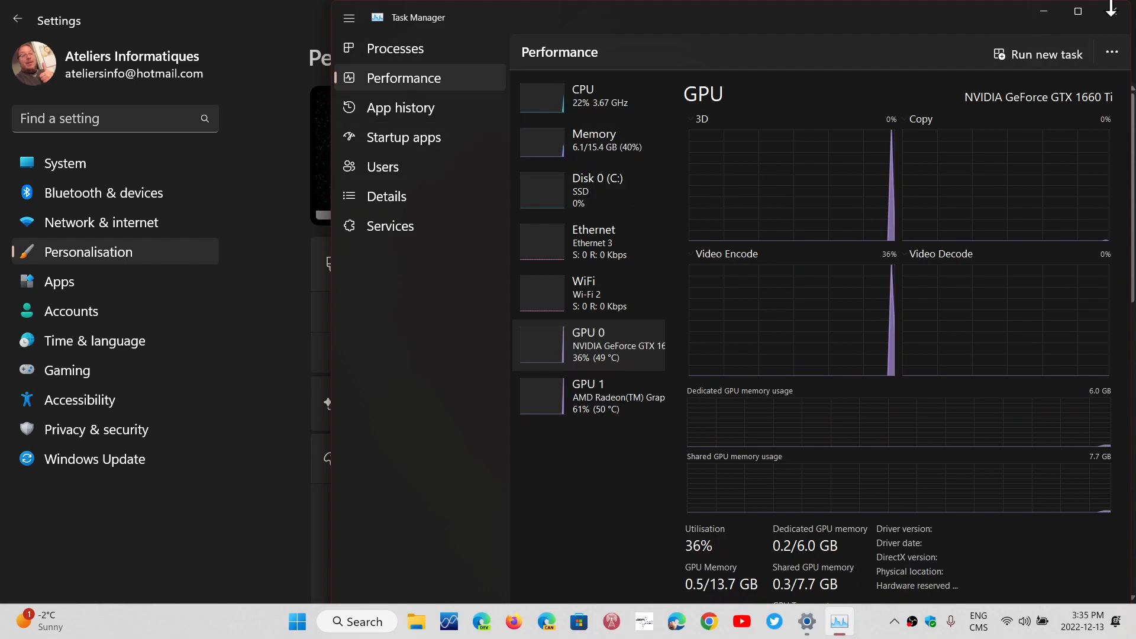
{"action": "left_click", "coordinate": [1077, 12]}
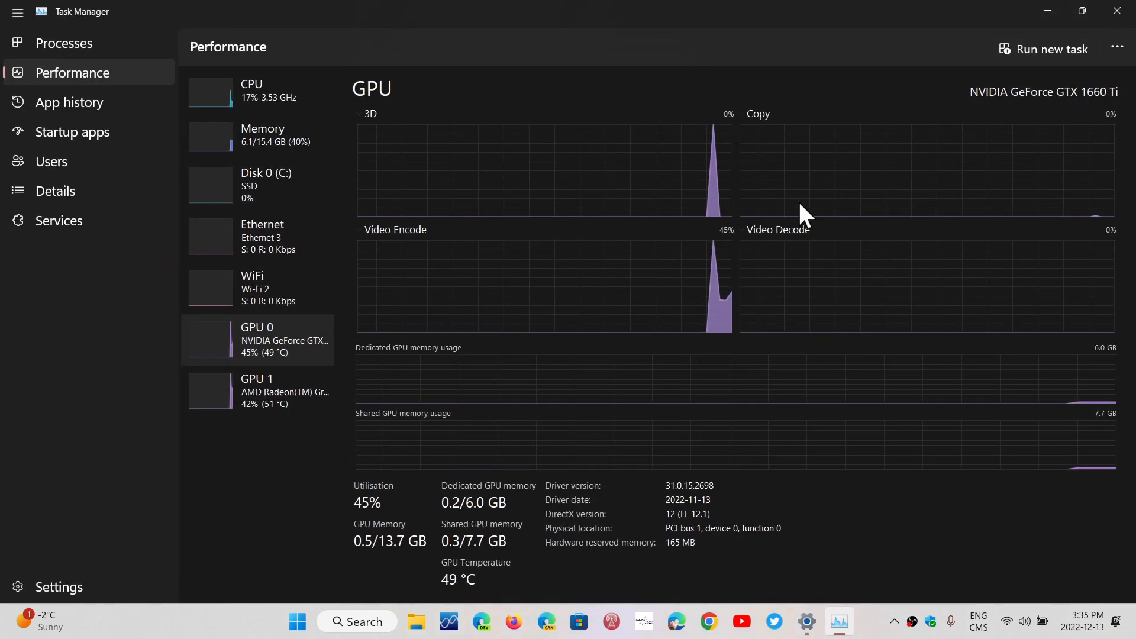
{"action": "mouse_move", "coordinate": [931, 88]}
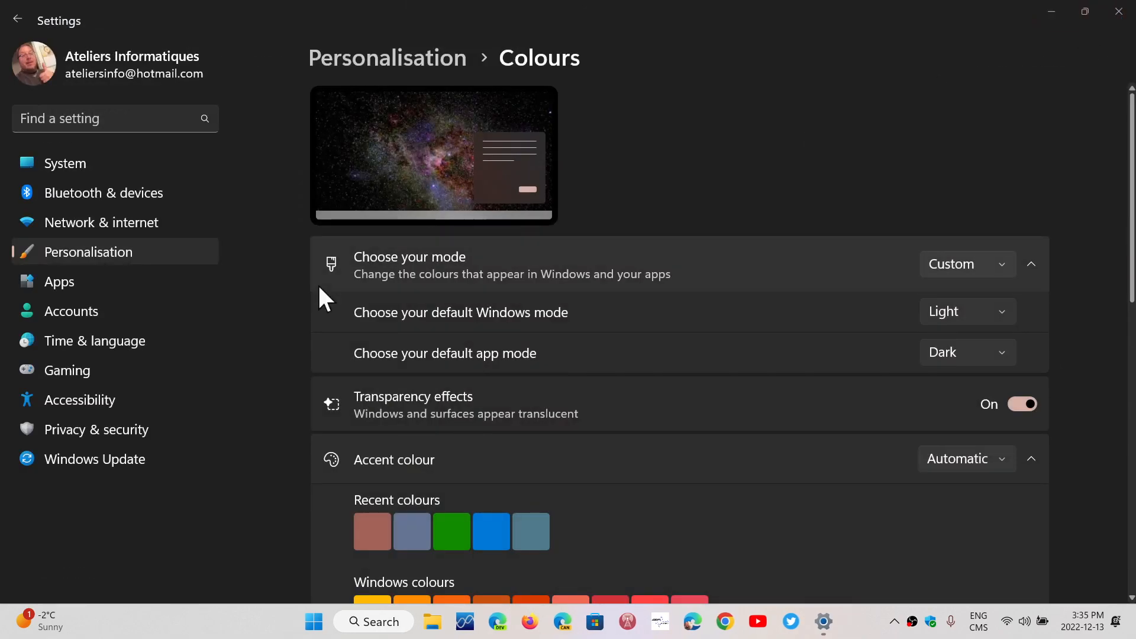
Return to Windows Update and show the Update history in dark mode.
{"action": "left_click", "coordinate": [93, 459]}
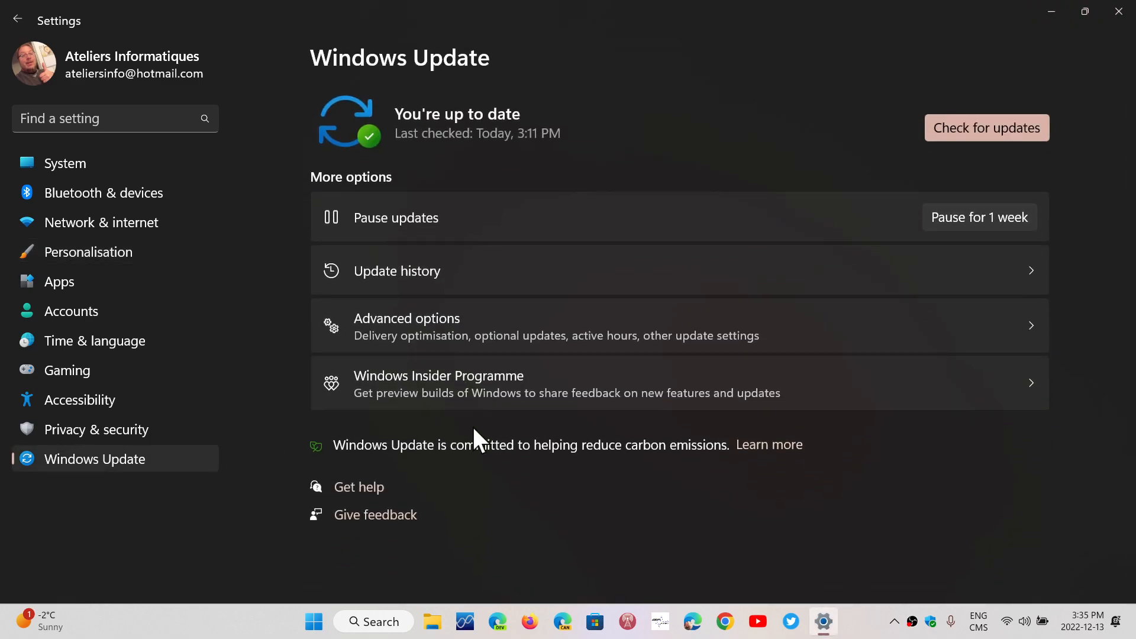
{"action": "left_click", "coordinate": [397, 270]}
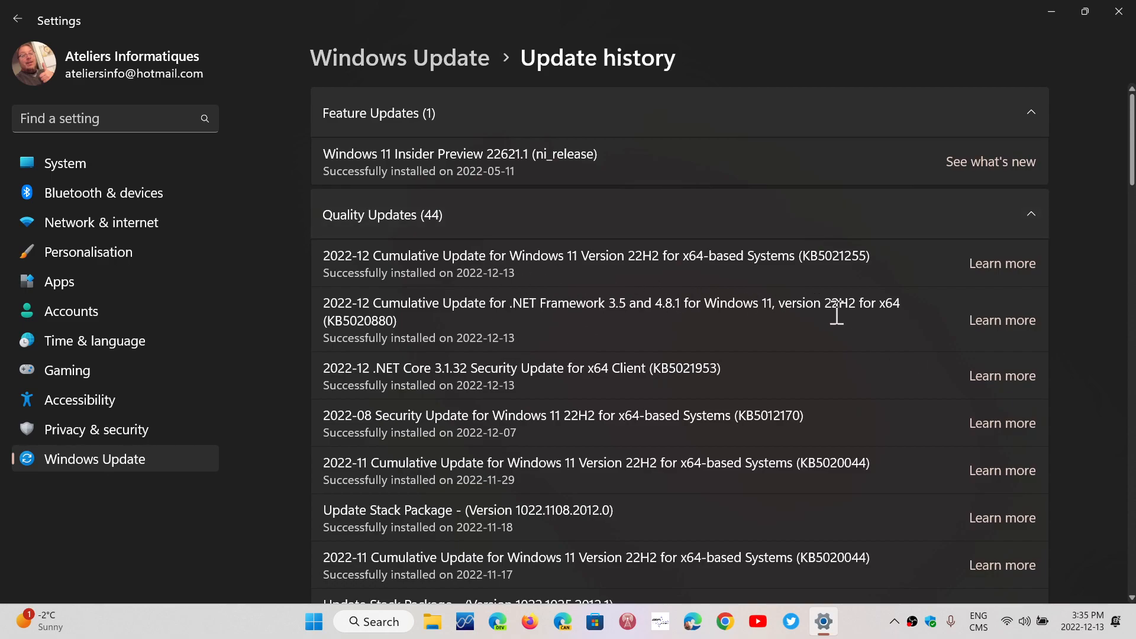
{"action": "mouse_move", "coordinate": [833, 355]}
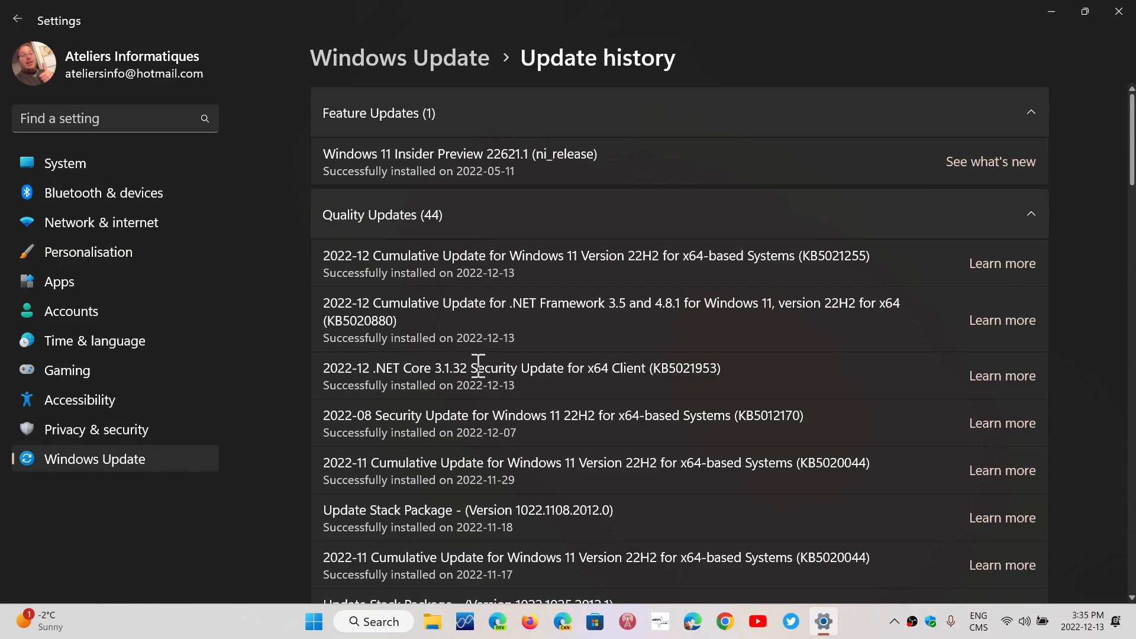
{"action": "mouse_move", "coordinate": [859, 355]}
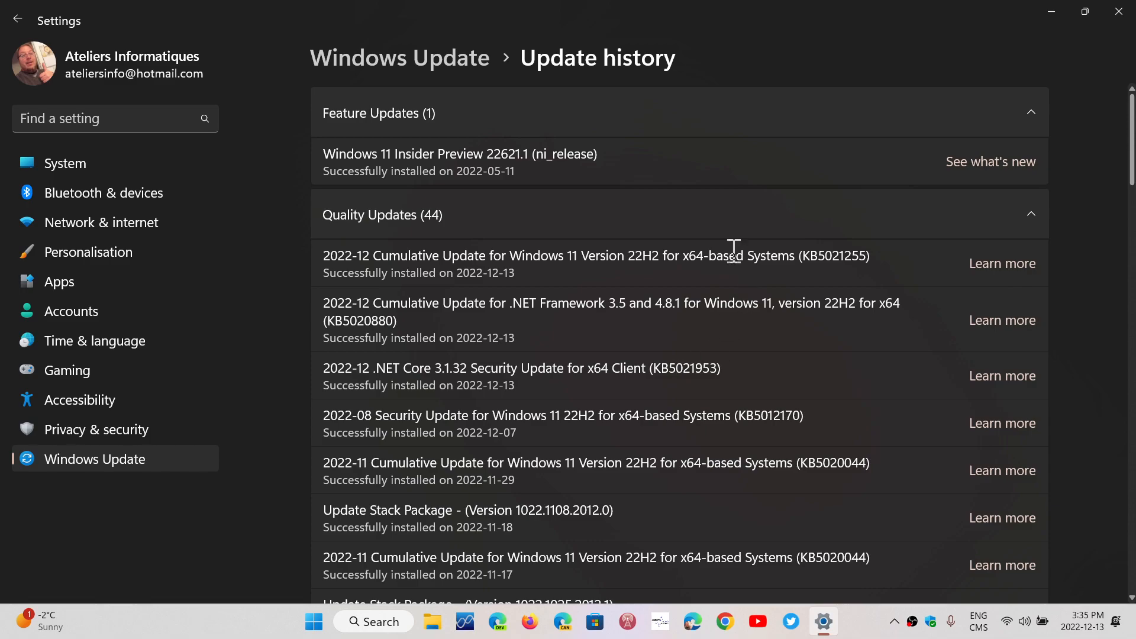
{"action": "mouse_move", "coordinate": [848, 324]}
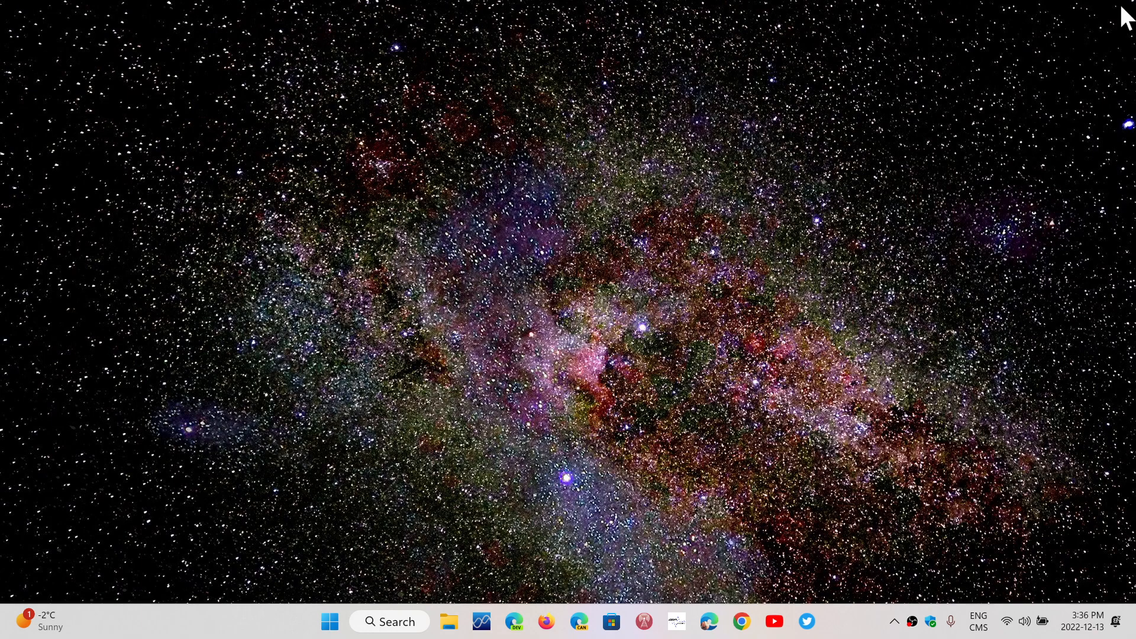
{"action": "mouse_move", "coordinate": [672, 421]}
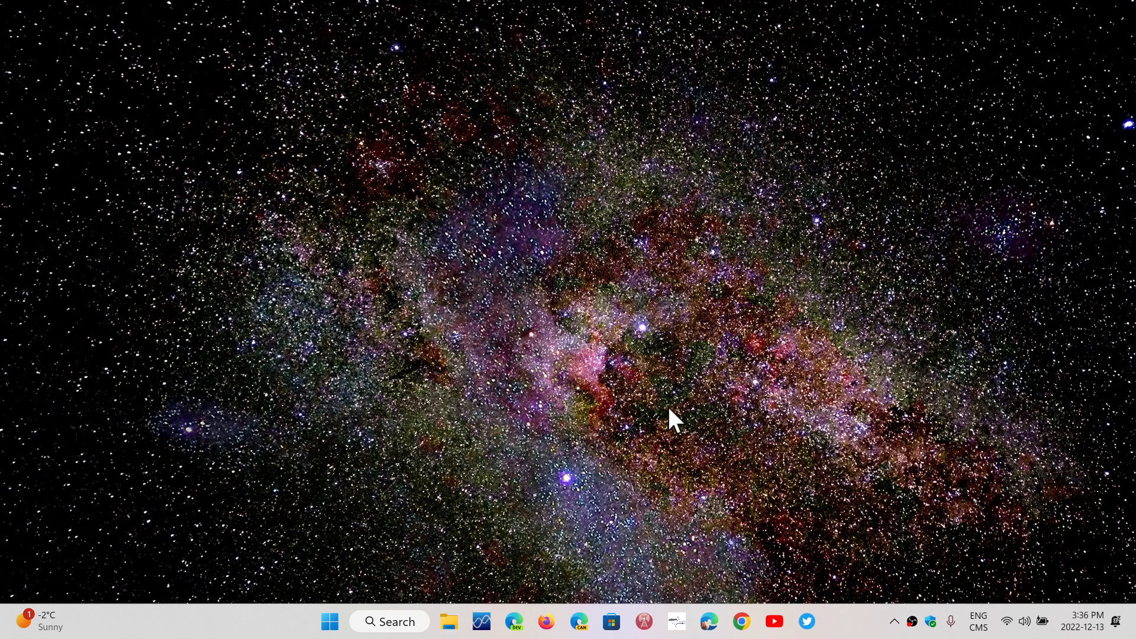